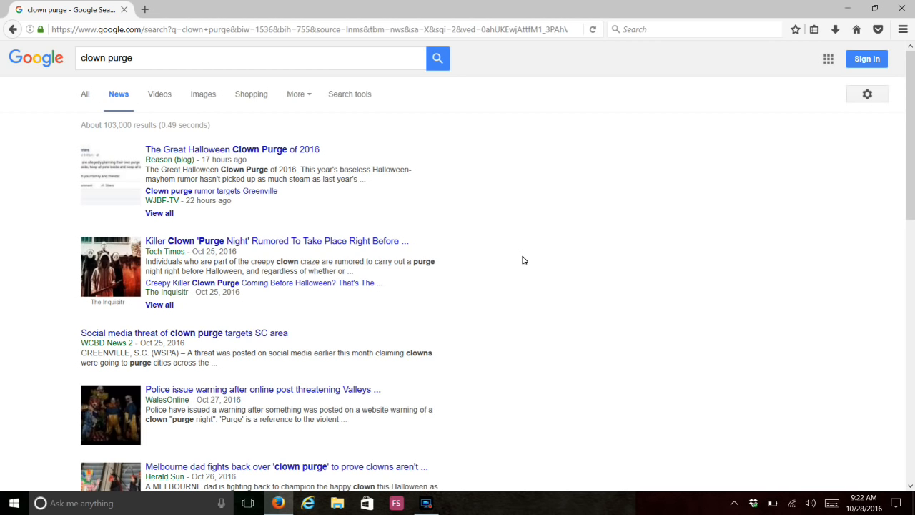
{"action": "mouse_move", "coordinate": [470, 465]}
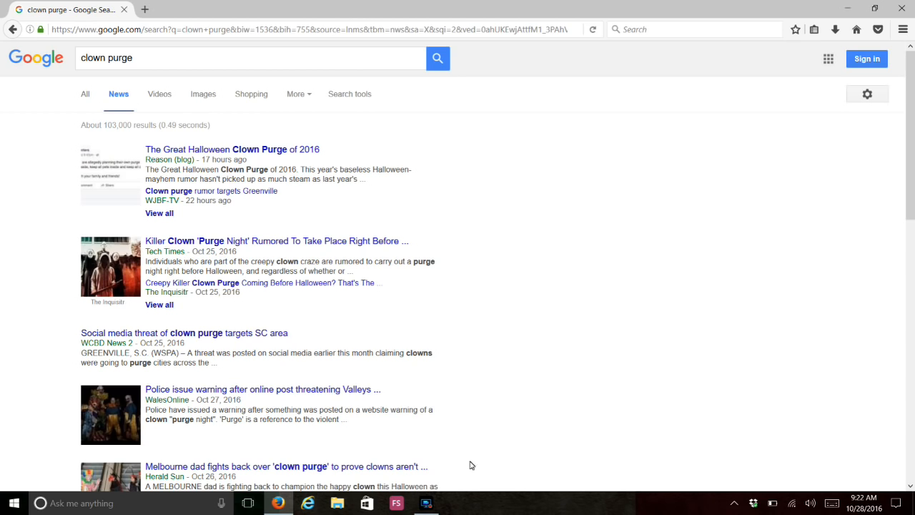